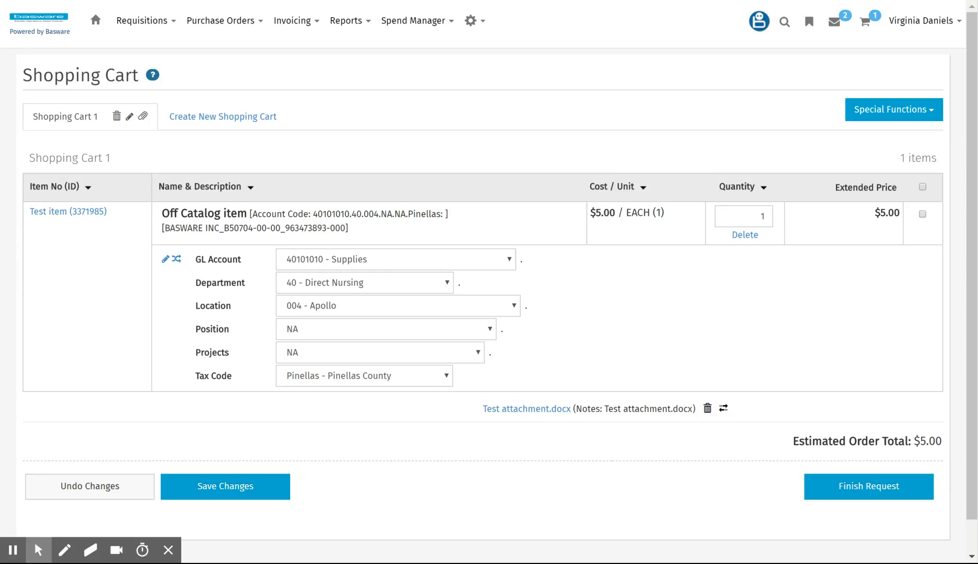
mouse_move(535, 319)
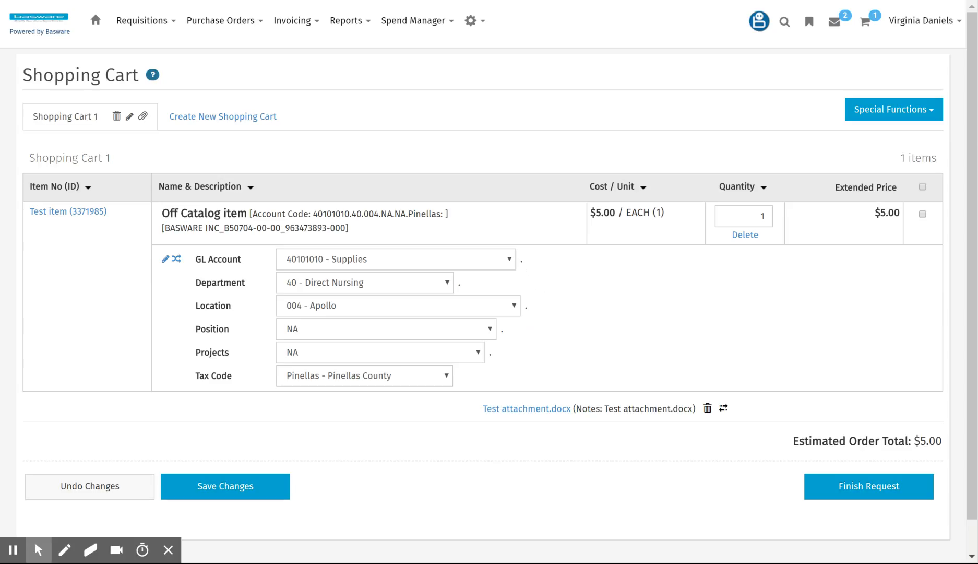
mouse_move(855, 448)
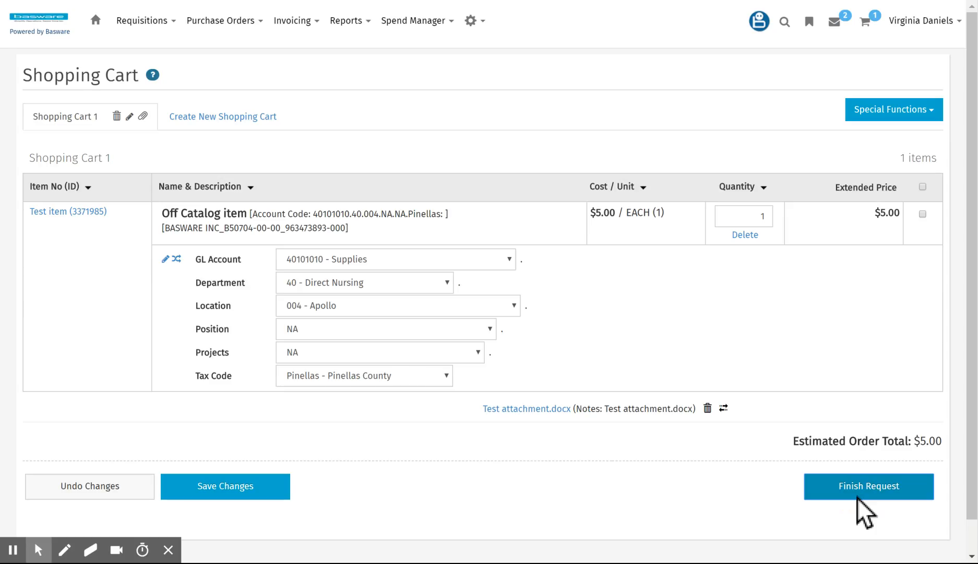
Step: Finish the cart into an order request with order type Non-Routine/Repairs
click(868, 486)
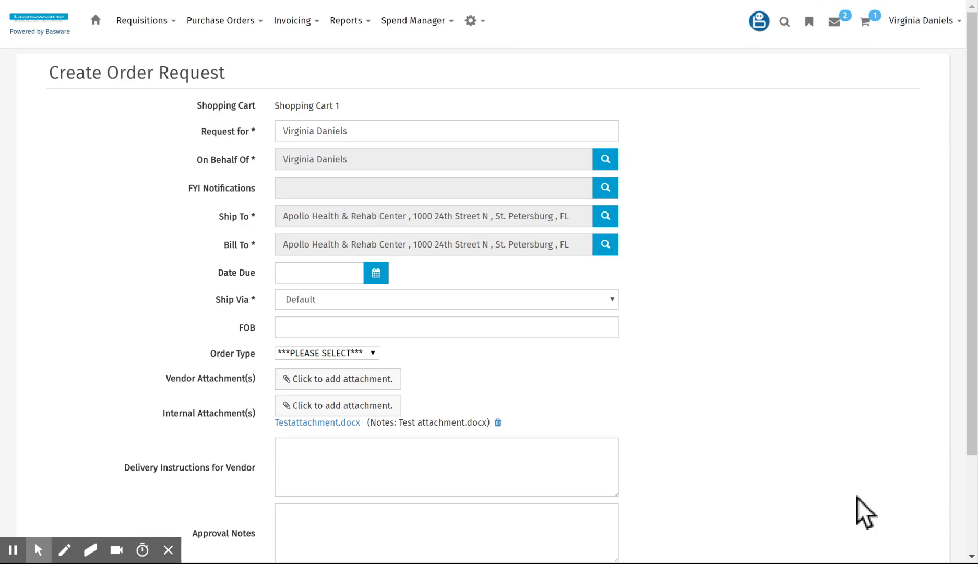
mouse_move(374, 380)
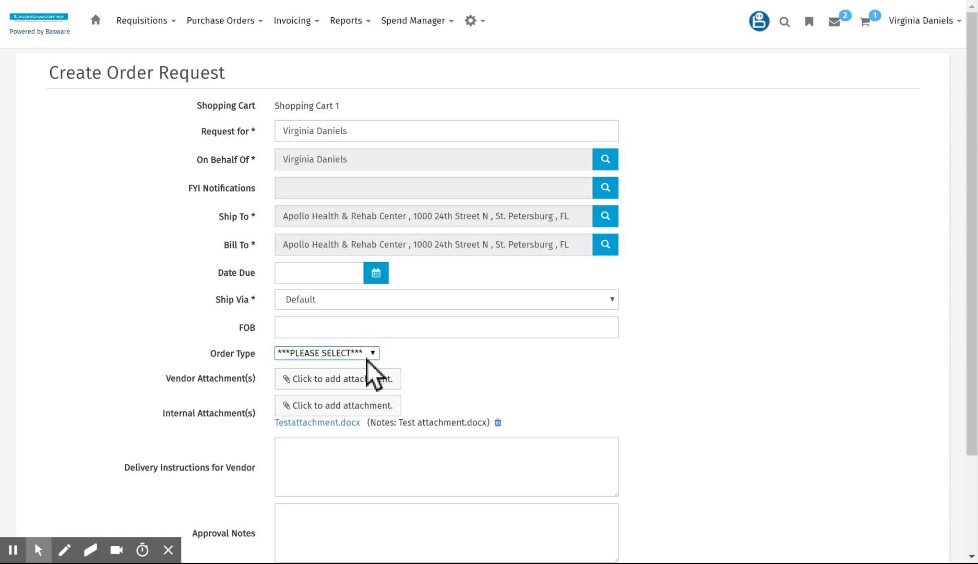
click(325, 353)
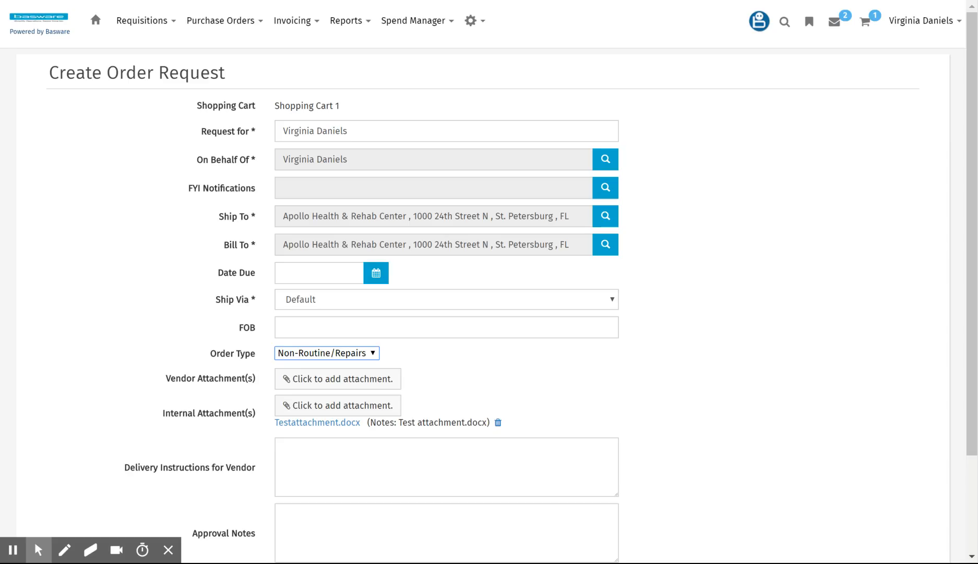
mouse_move(355, 430)
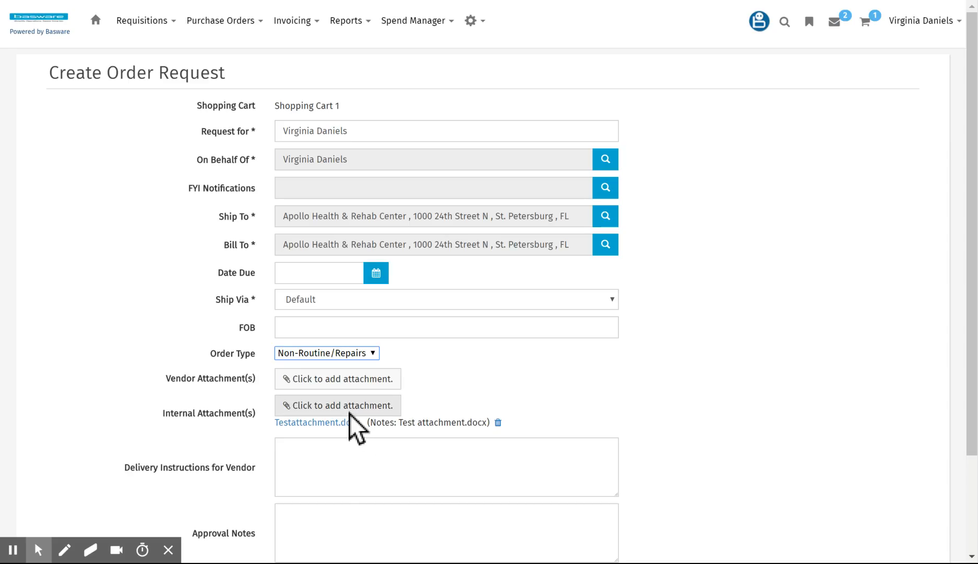
mouse_move(351, 424)
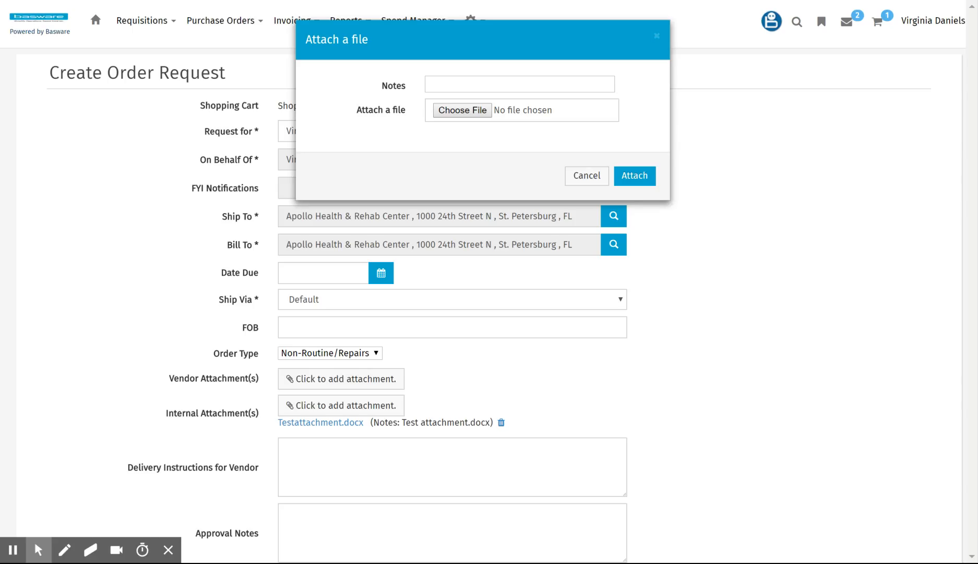
Step: Attach Test attachment.docx as an internal attachment with the note 'Quote'
click(461, 110)
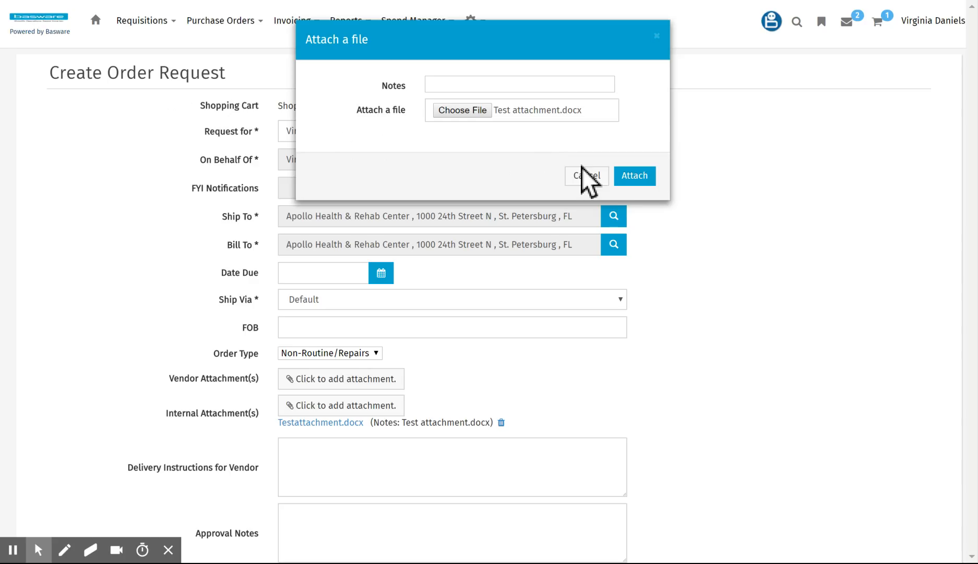
click(519, 84)
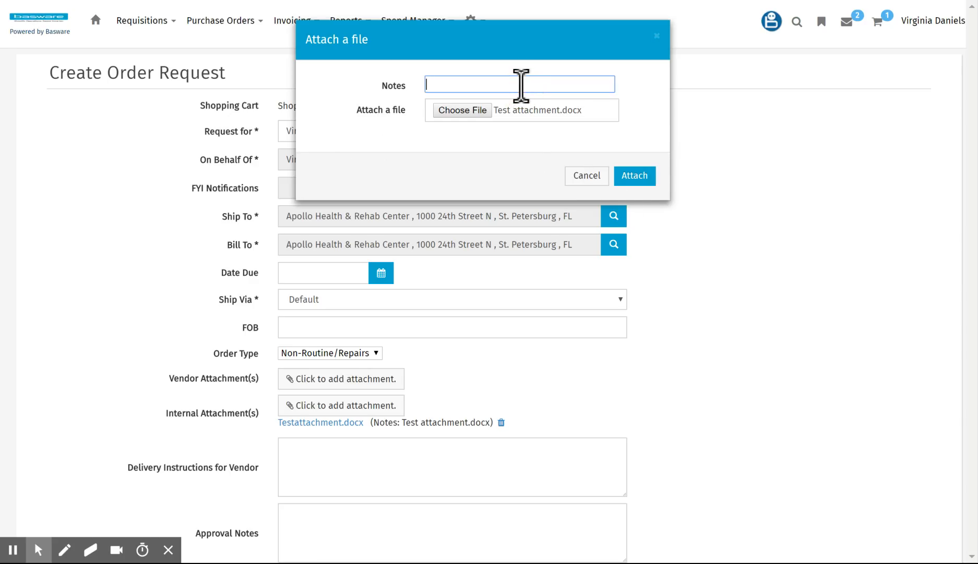
text(Quot)
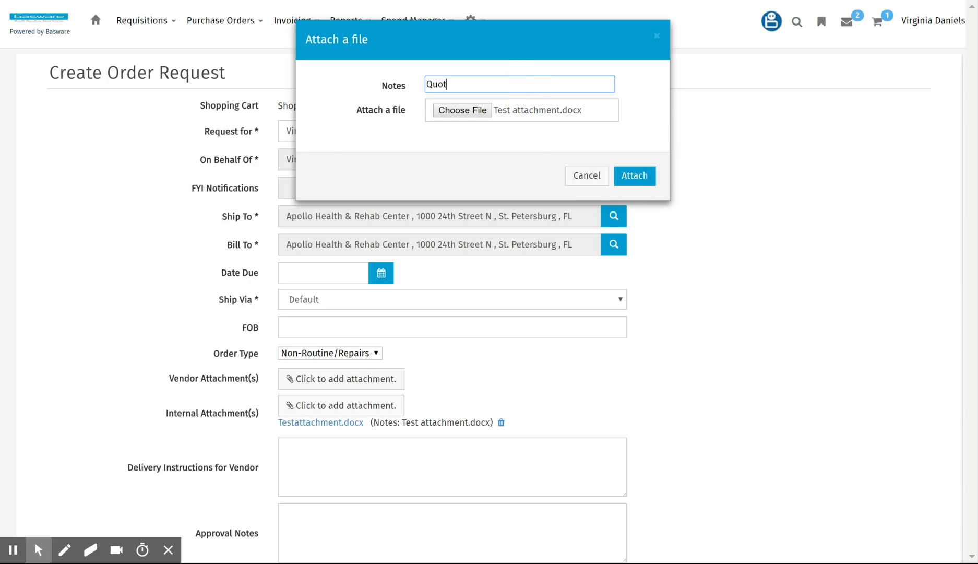
text(e)
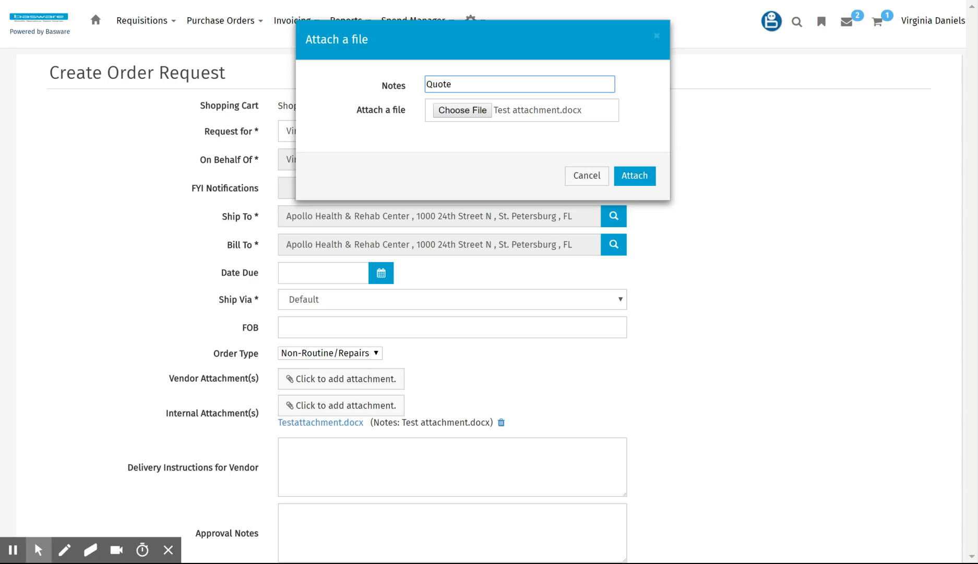
click(633, 175)
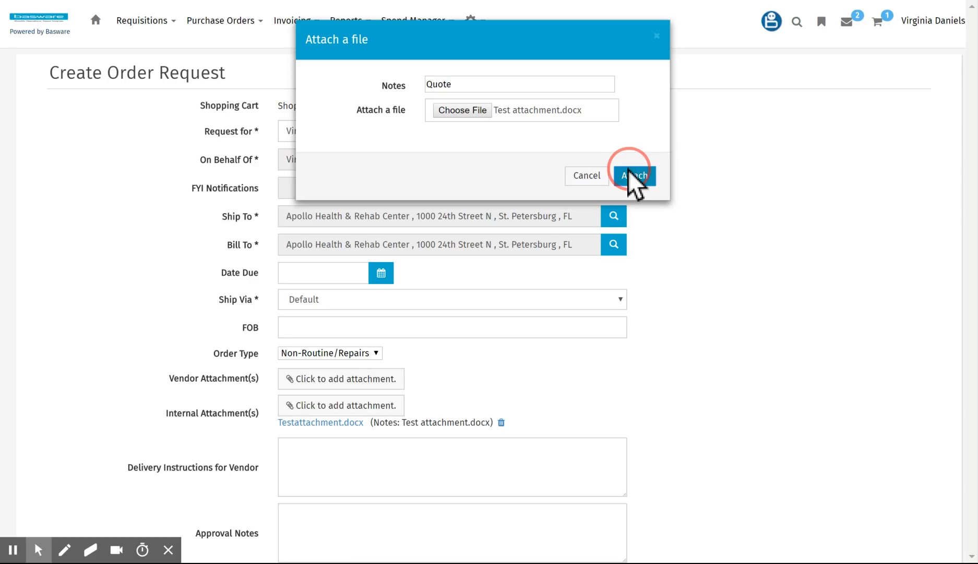
Step: Confirm the upload so Testattachment1.docx with note 'Quote' is listed
click(633, 176)
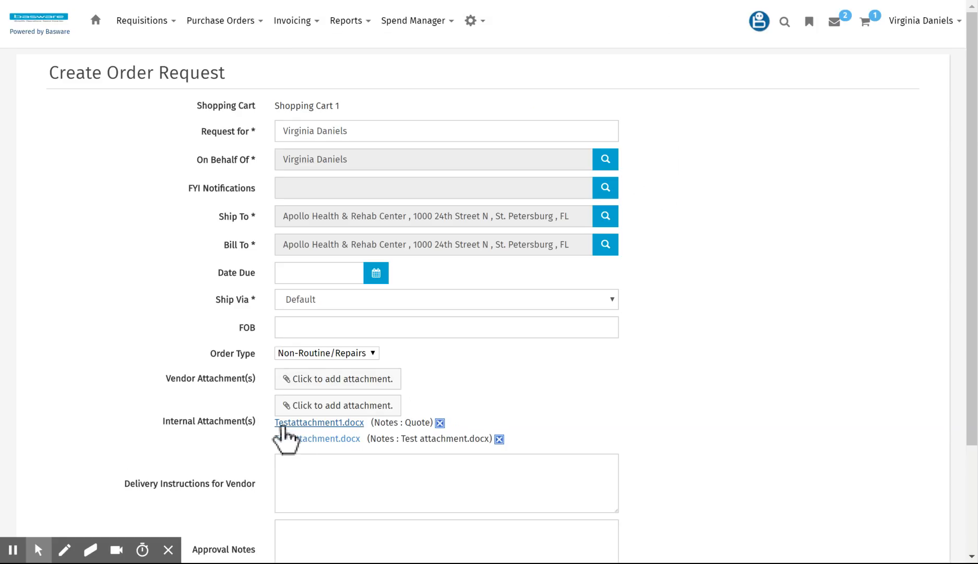
mouse_move(312, 438)
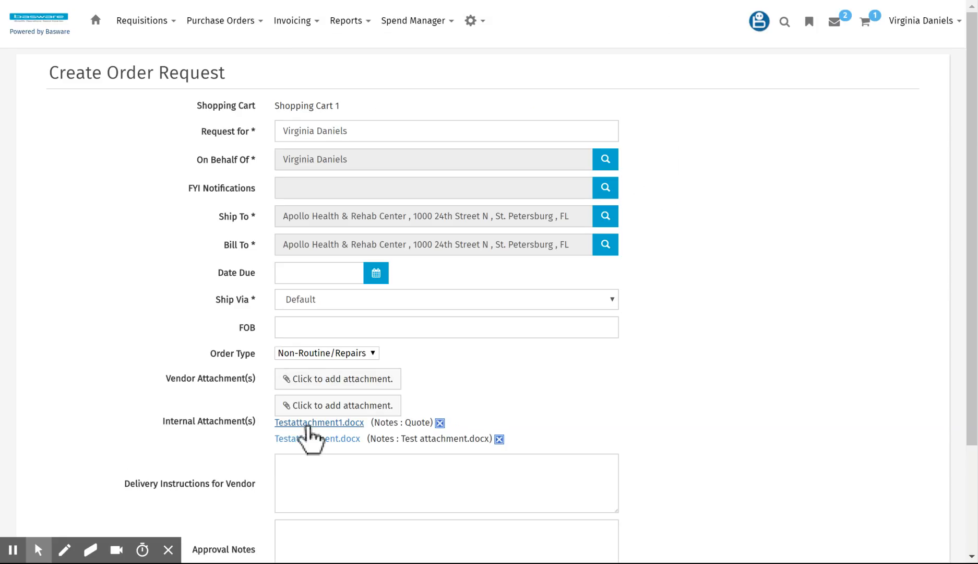
mouse_move(373, 433)
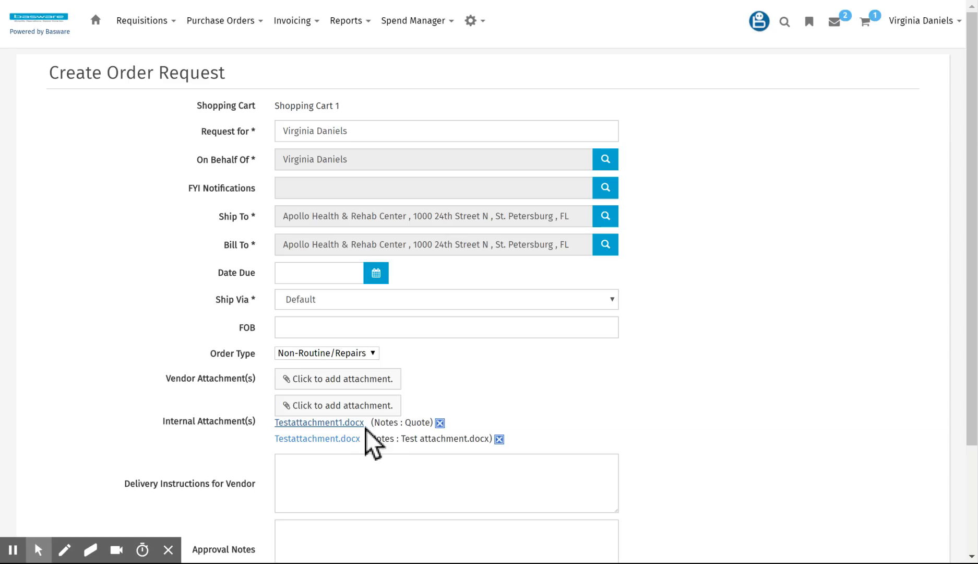
mouse_move(431, 446)
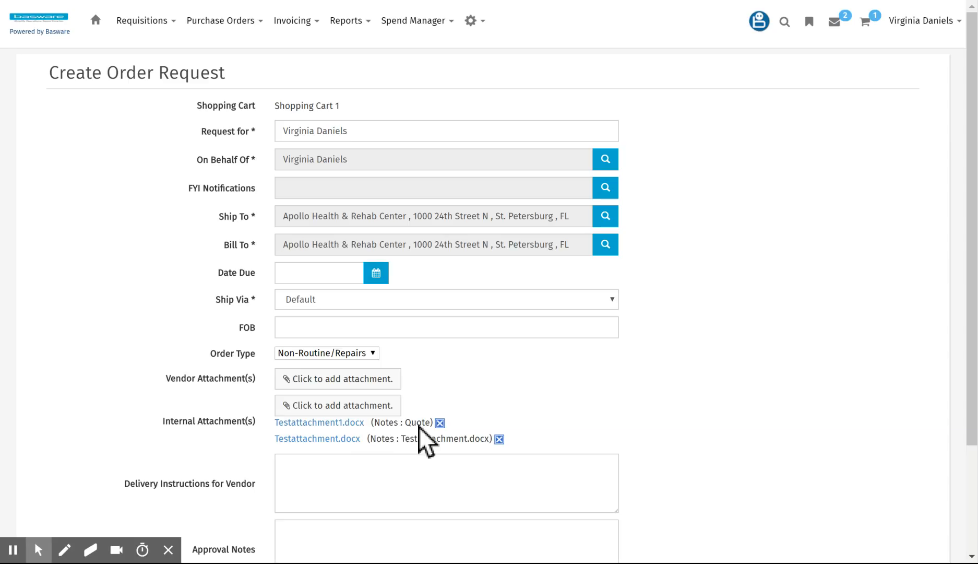
mouse_move(967, 183)
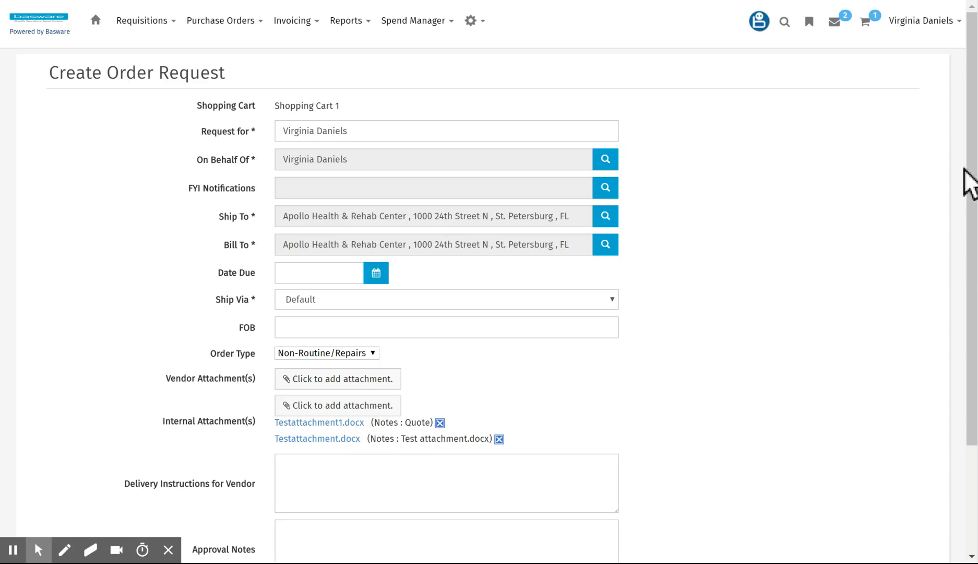